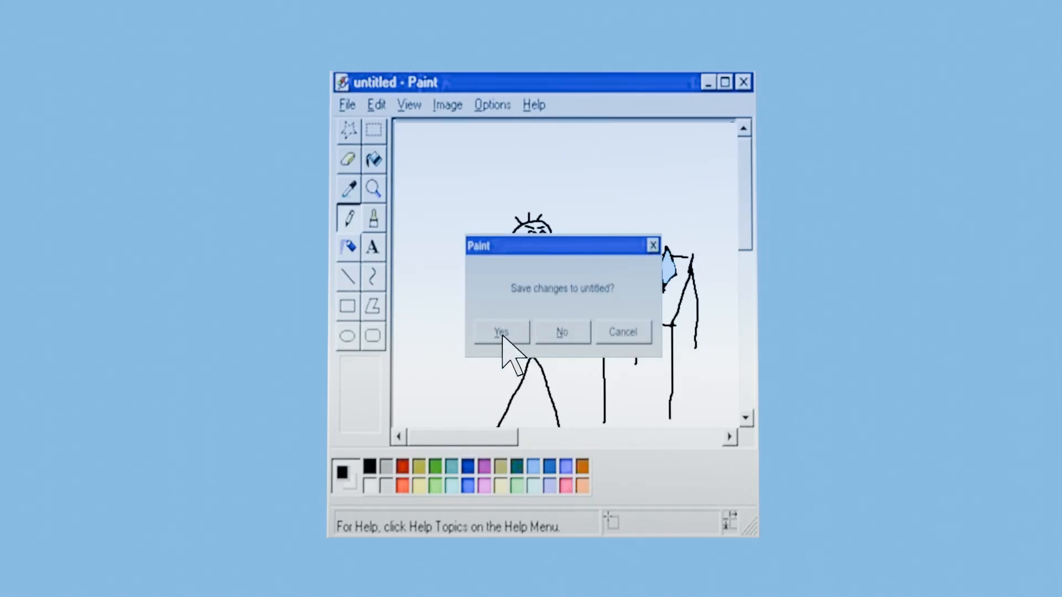
Generate the pacman logic circuit from the truth table and open the empty pacmancircuit sheet
left_click(500, 332)
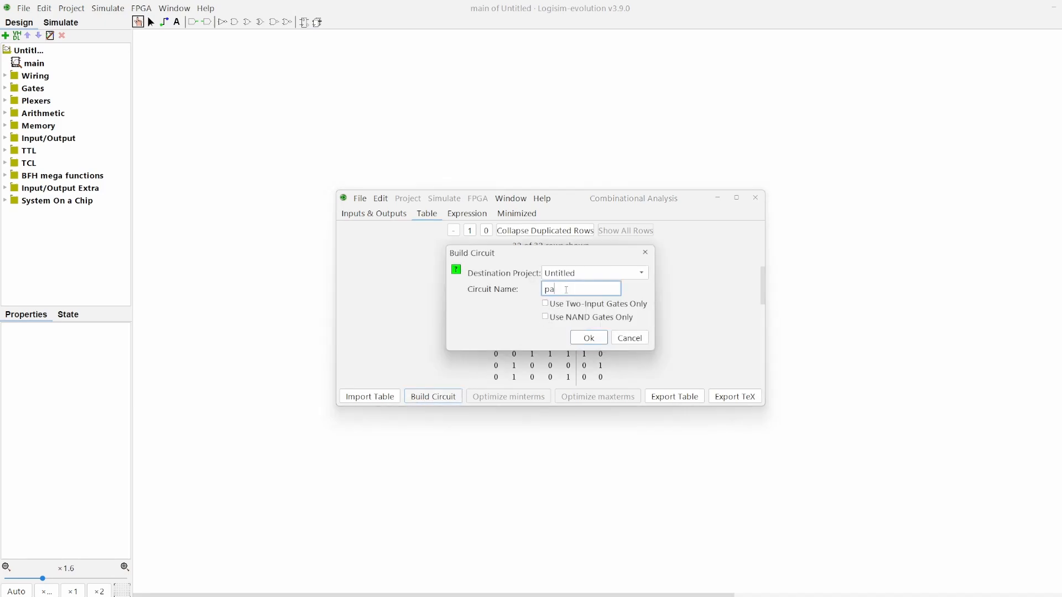
left_click(587, 338)
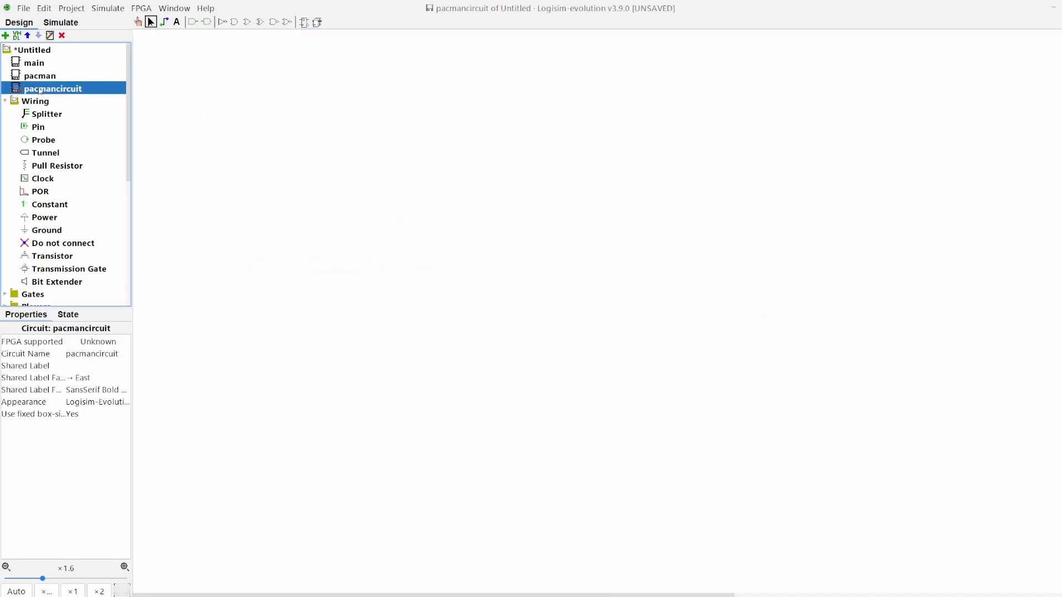
left_click(41, 75)
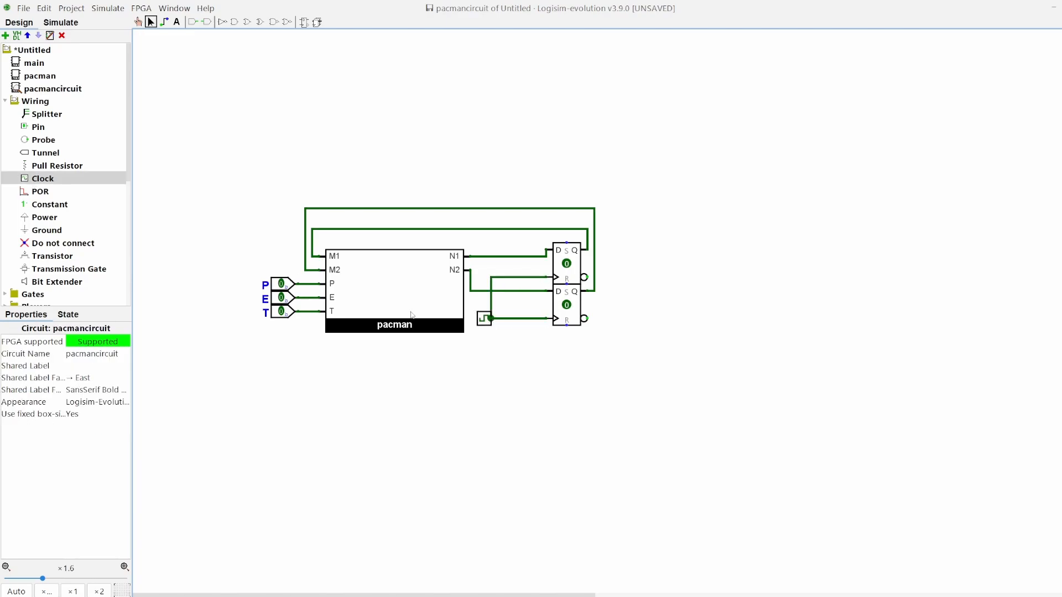
Pulse the flip-flop clock and toggle the T, E and P inputs to check the state response
left_click(280, 312)
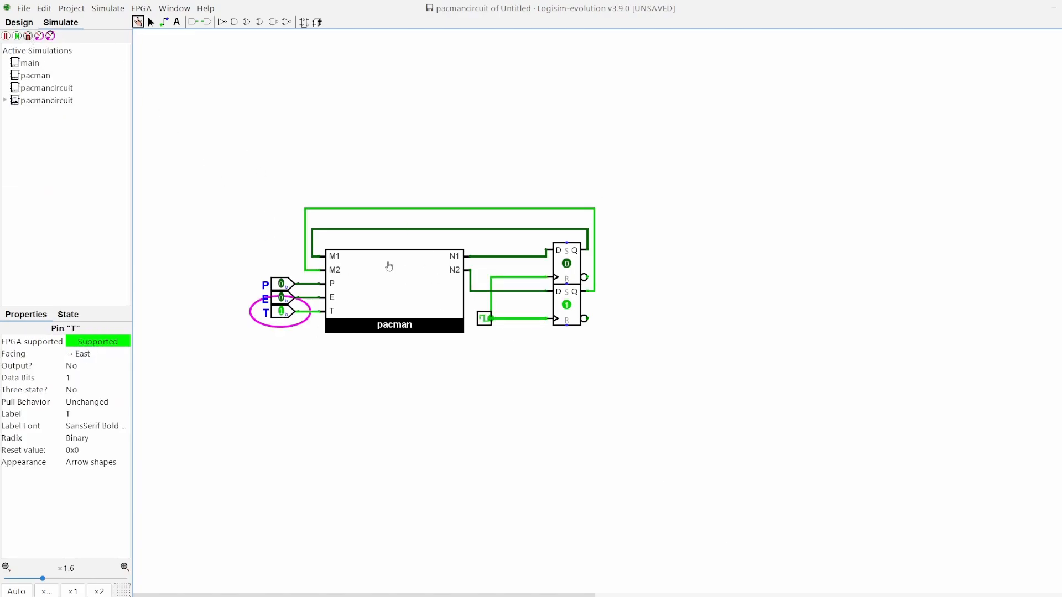
left_click(280, 297)
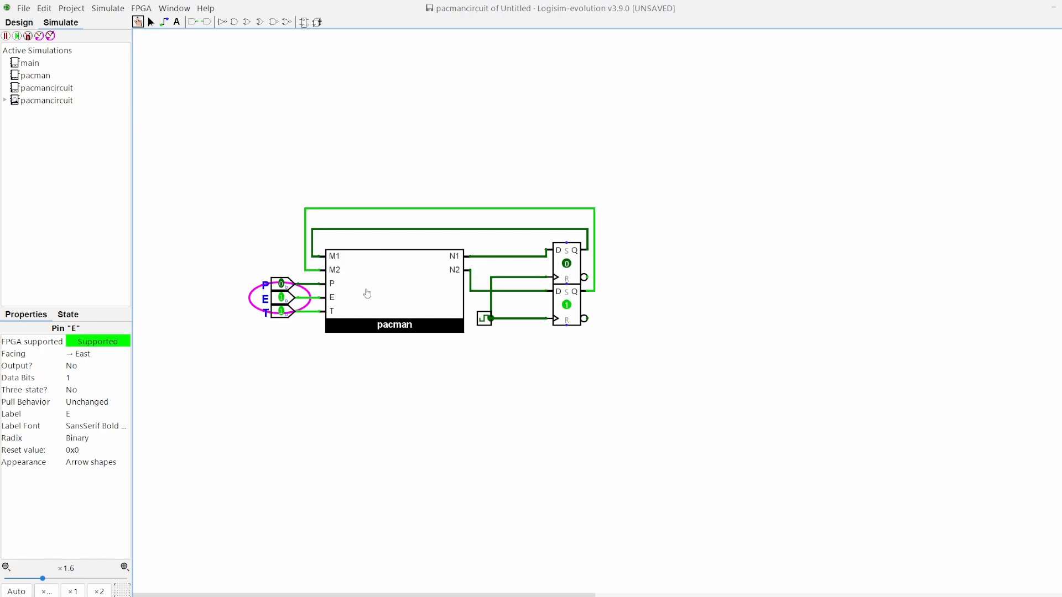
left_click(280, 283)
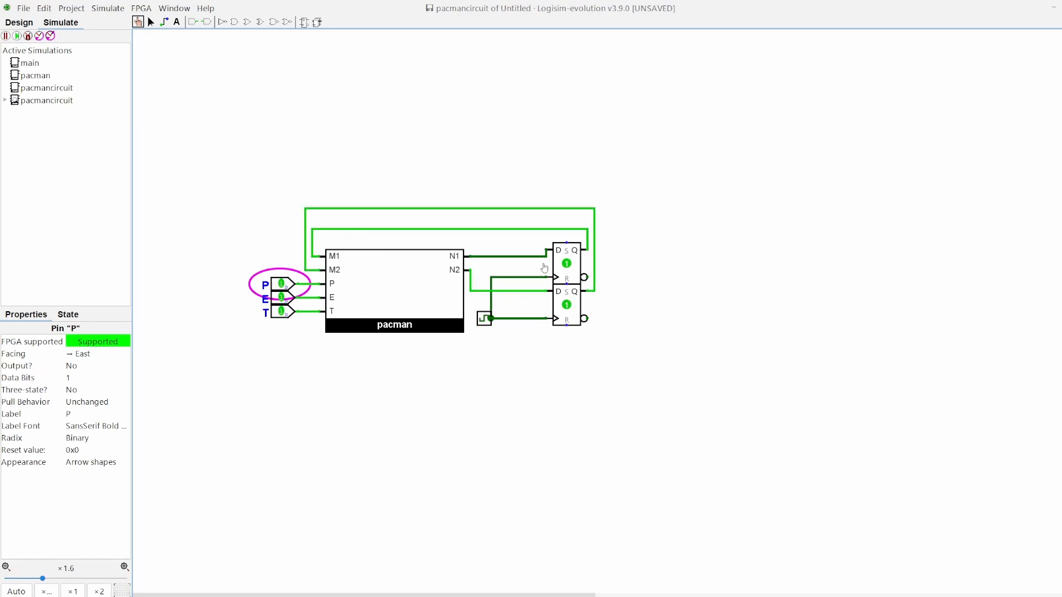
left_click(432, 396)
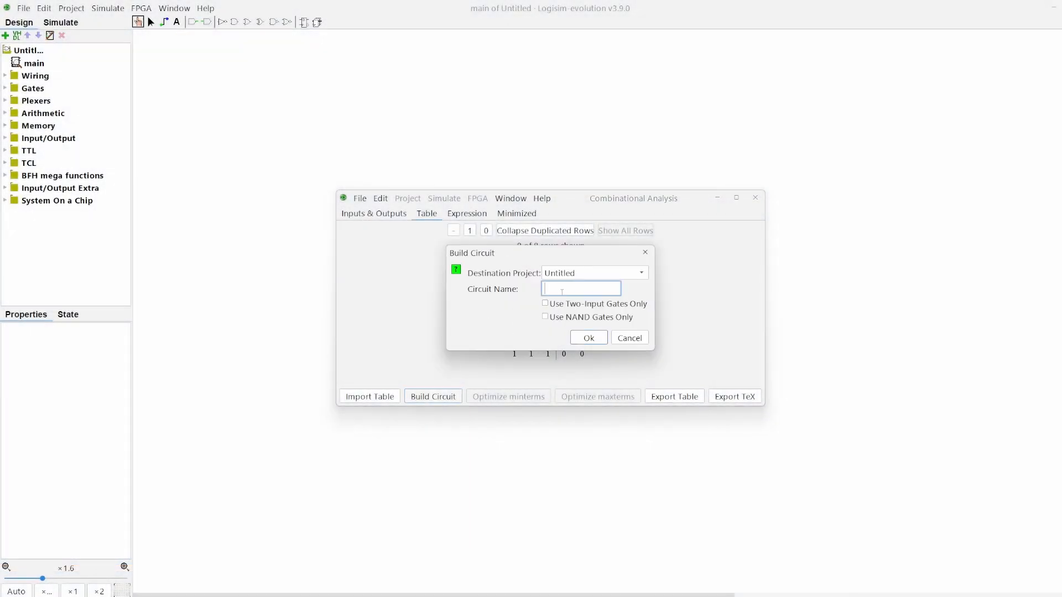
Generate the moores circuit from the current truth table
left_click(587, 337)
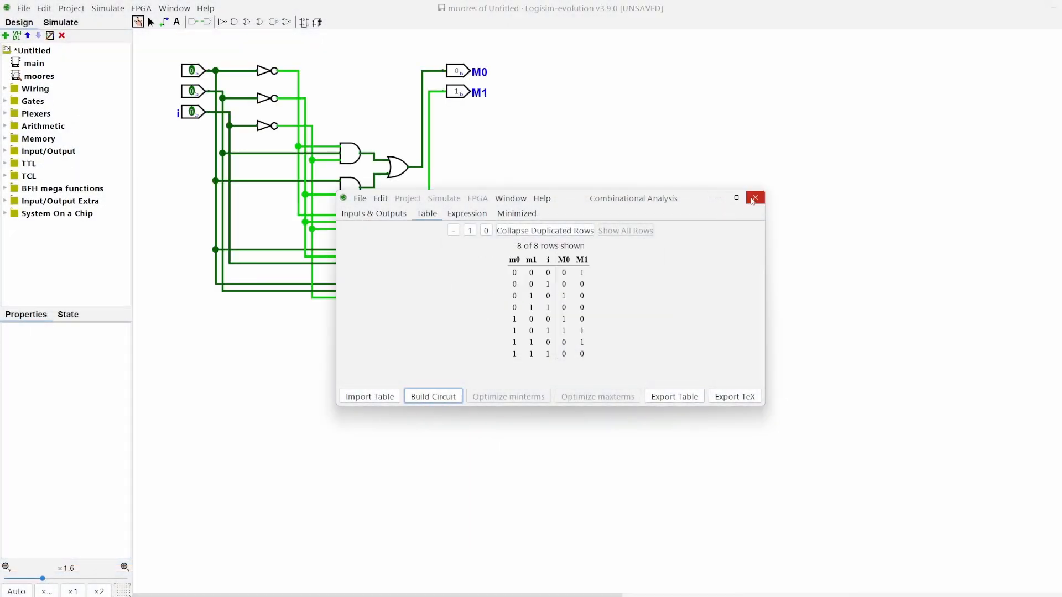
left_click(432, 396)
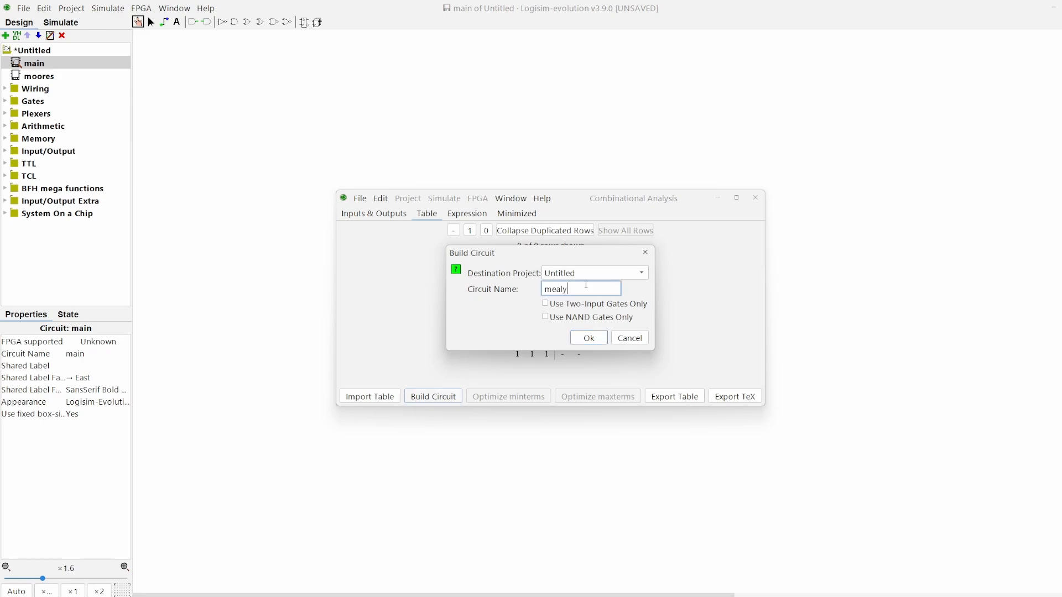
Generate a second circuit named mealyoutput from the truth table
left_click(587, 338)
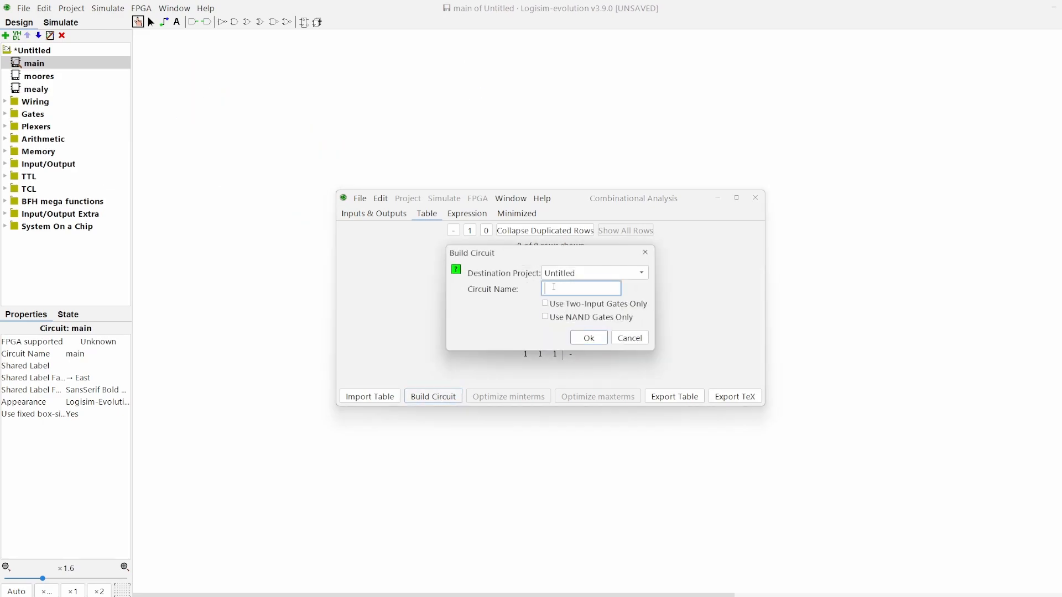
type("mealyoutput")
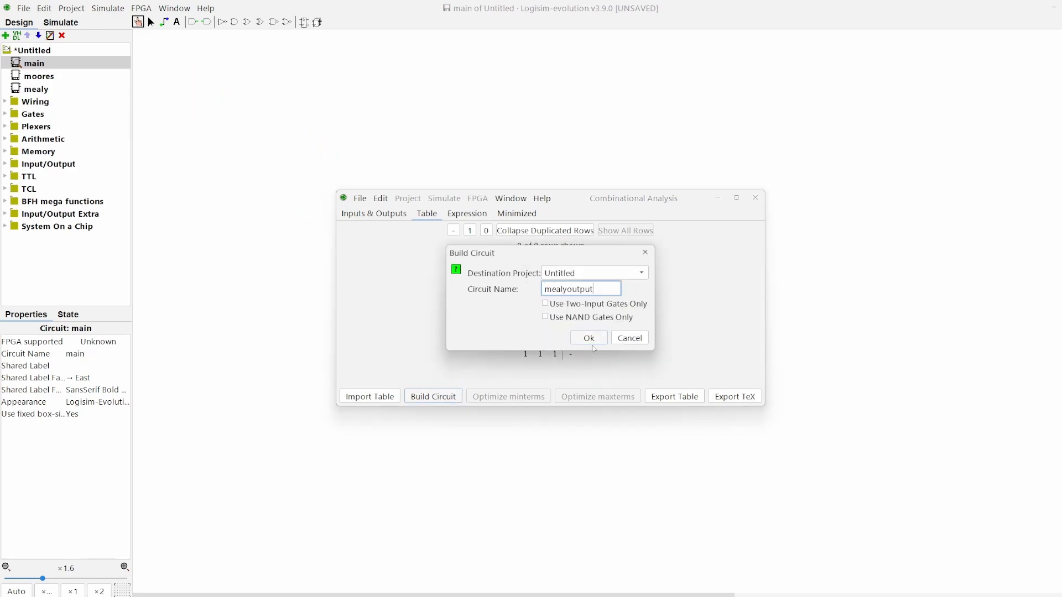
left_click(587, 339)
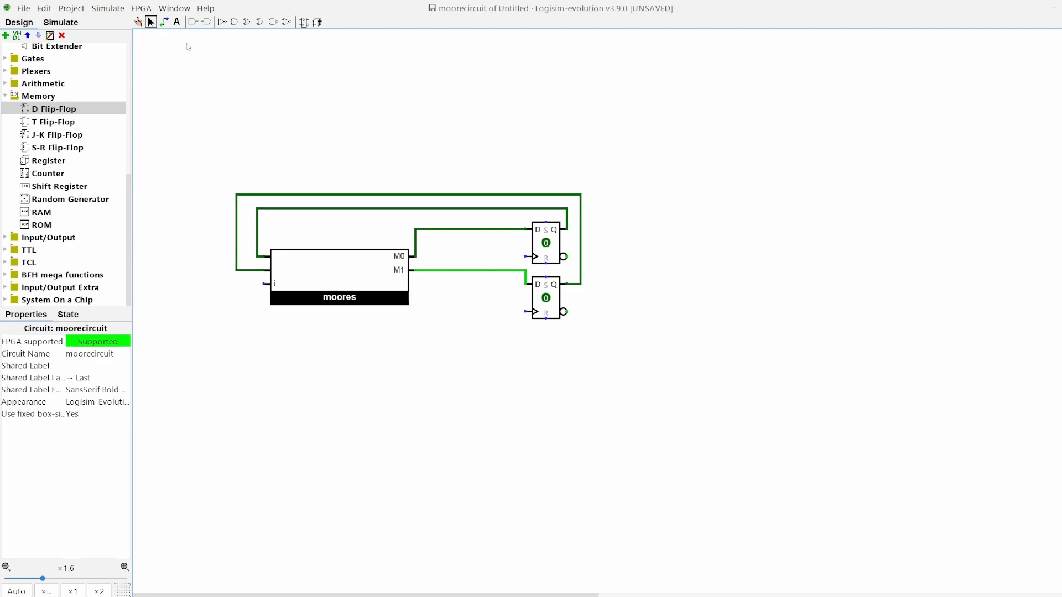
Place a Clock from Wiring at the moores block's i input
left_click(43, 204)
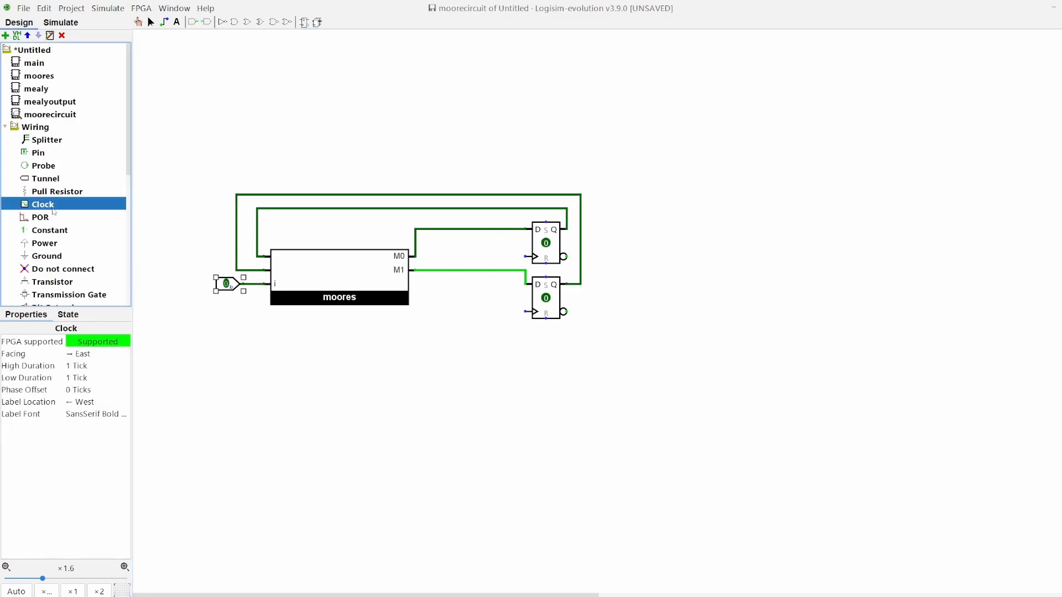
left_click(457, 312)
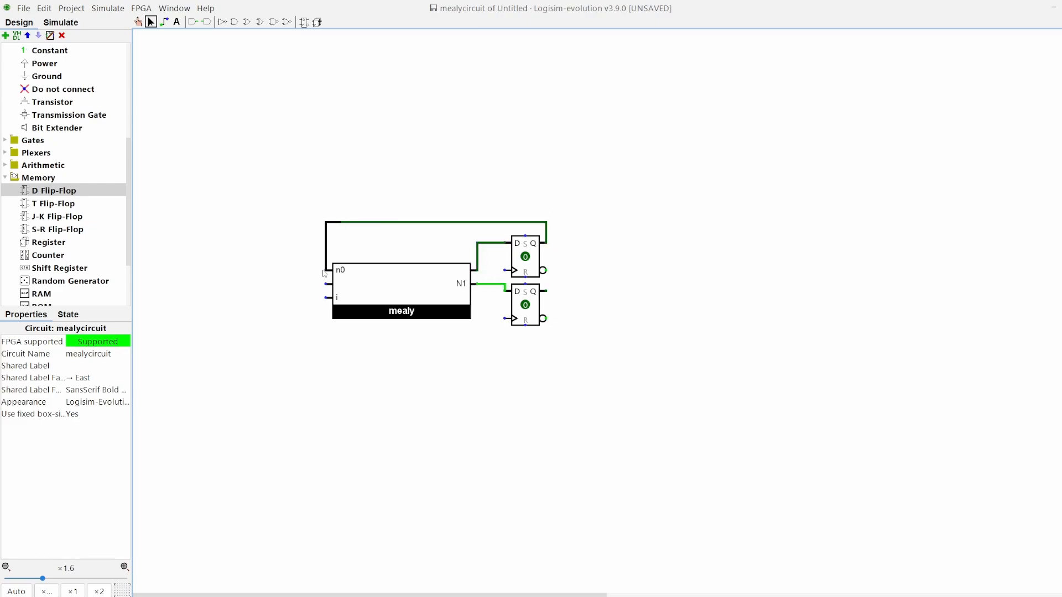
Place the mealyoutput block on the canvas to the right of the two flip-flops
left_click(281, 297)
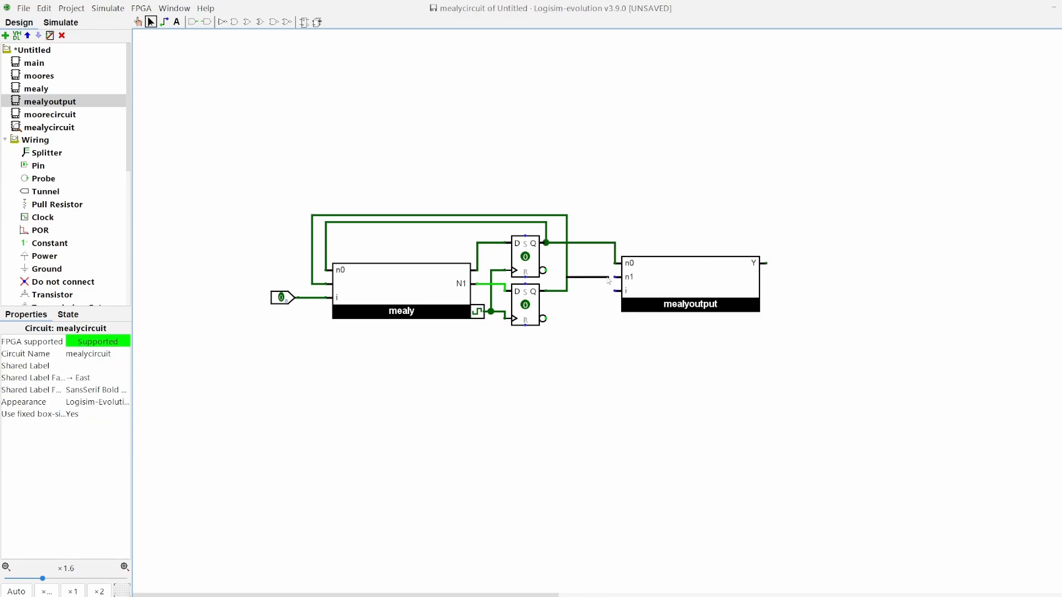
left_click(779, 263)
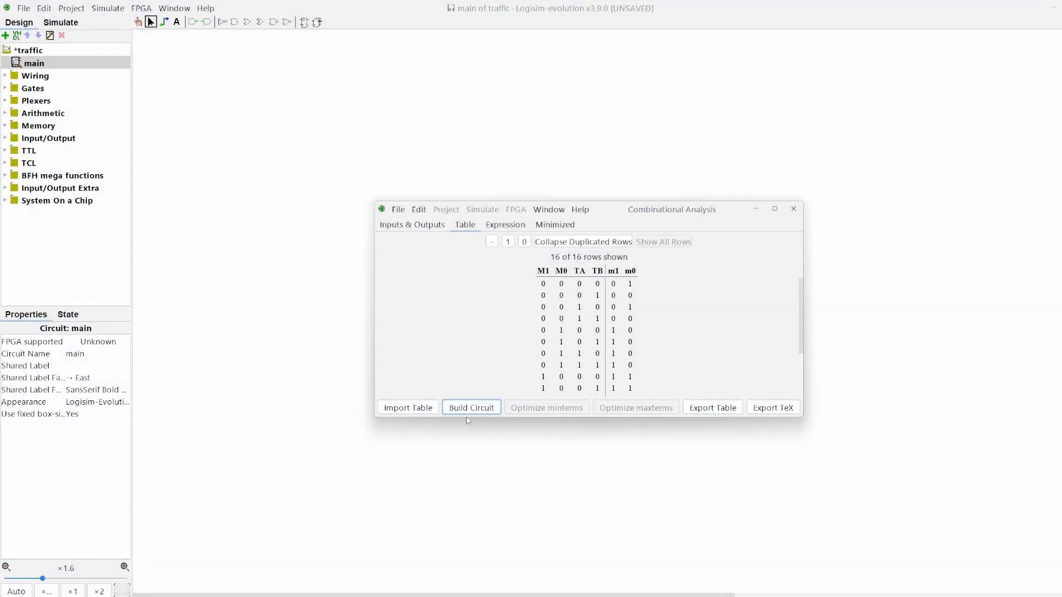
Build the trafficlight circuit from the traffic-light truth table
left_click(470, 408)
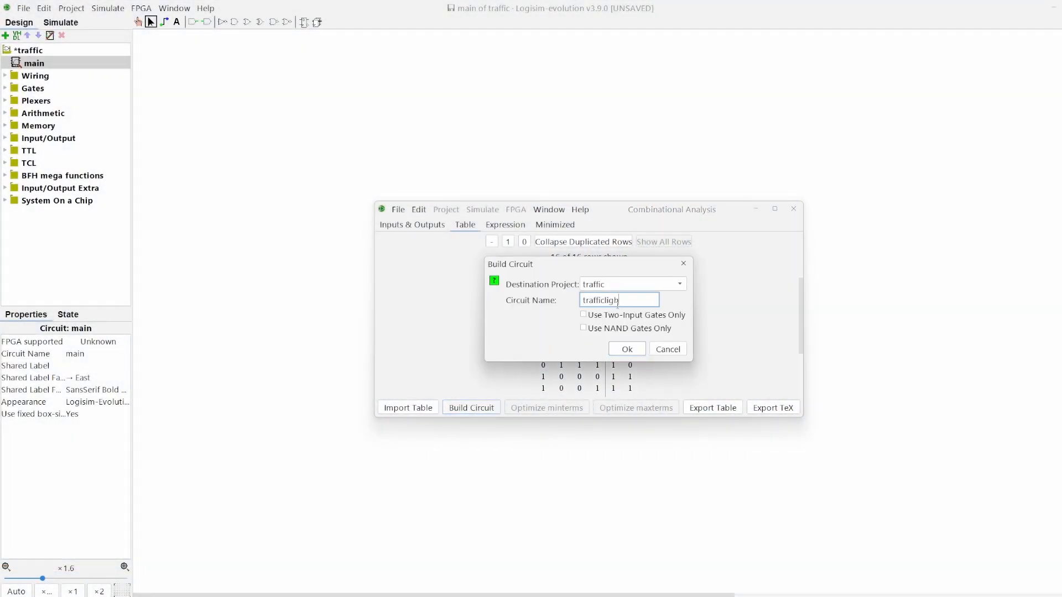
left_click(626, 348)
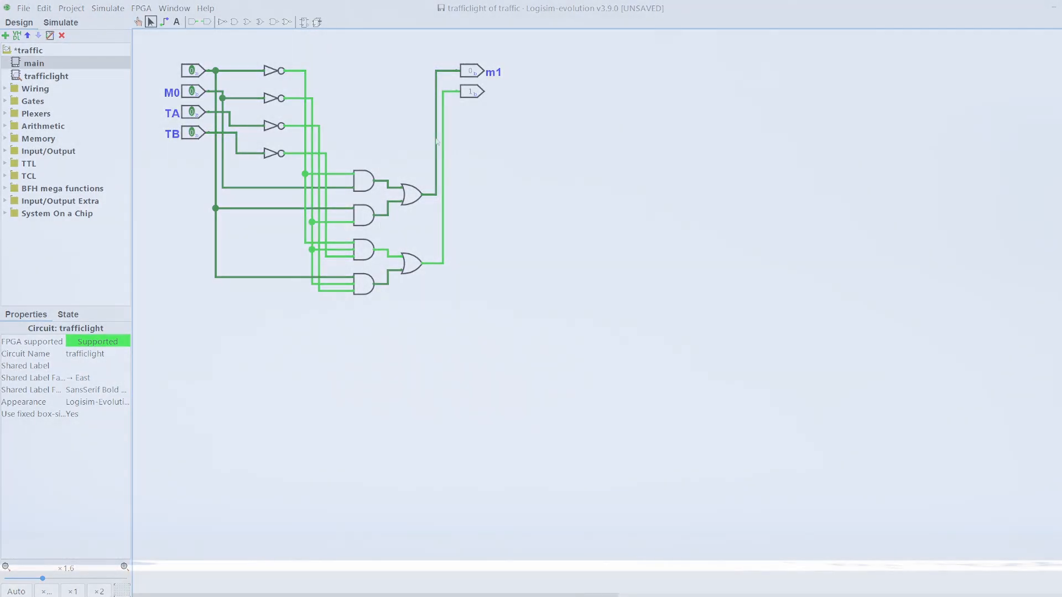